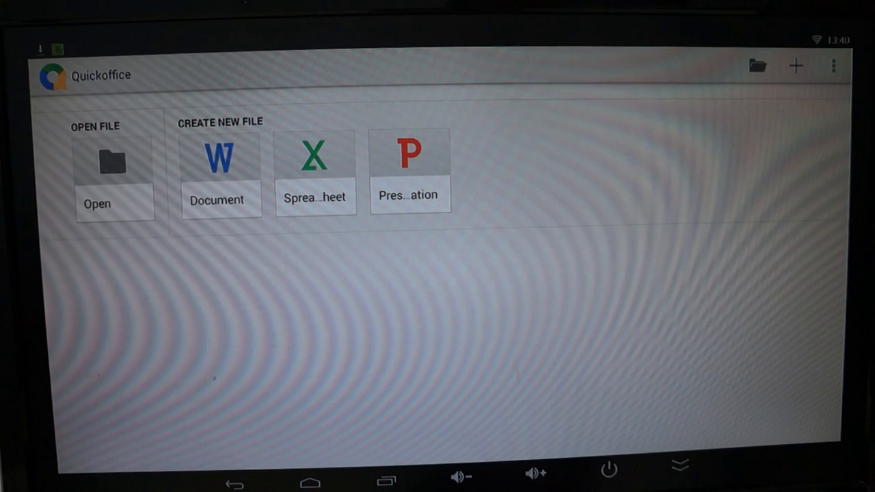
mouse_move(361, 436)
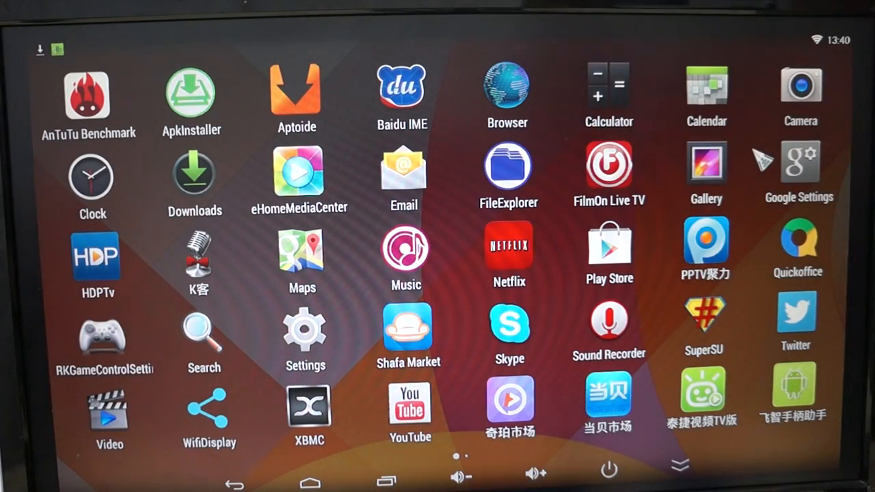
- Launch Gallery and show the Camera album's two office-desk photos in a grid
click(706, 171)
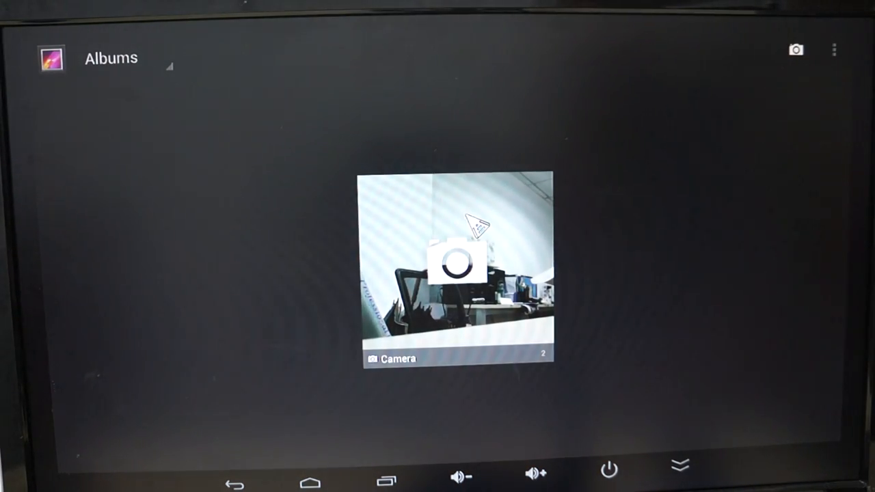
click(457, 273)
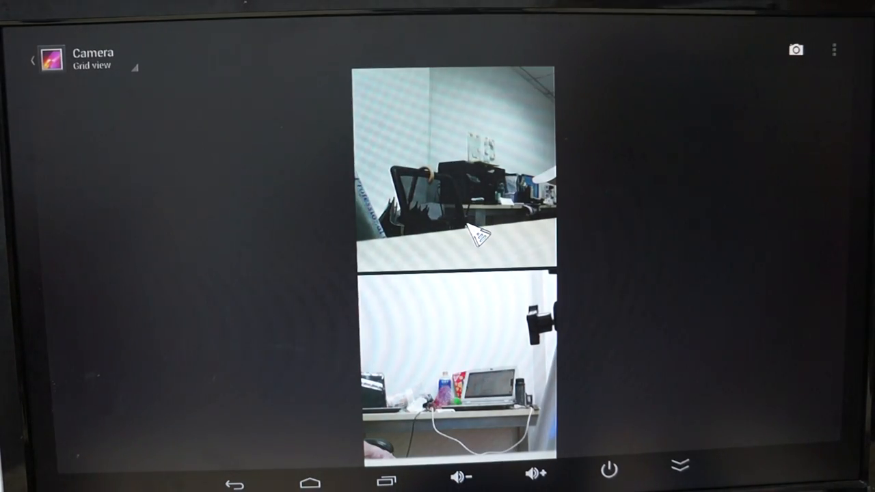